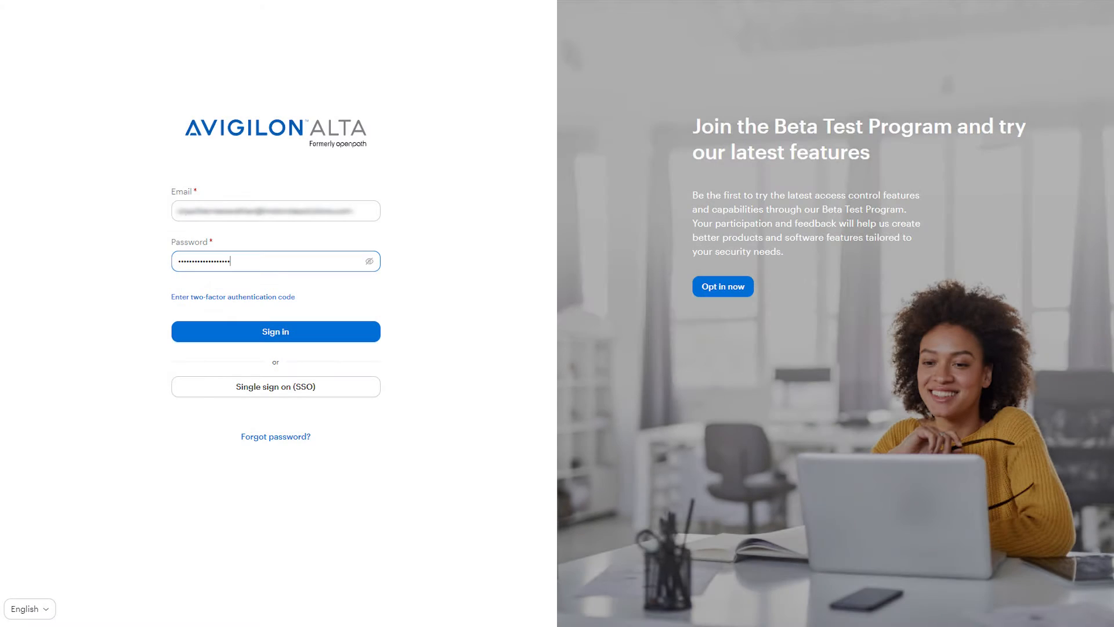
# Sign in to the Avigilon Alta account
pyautogui.click(275, 331)
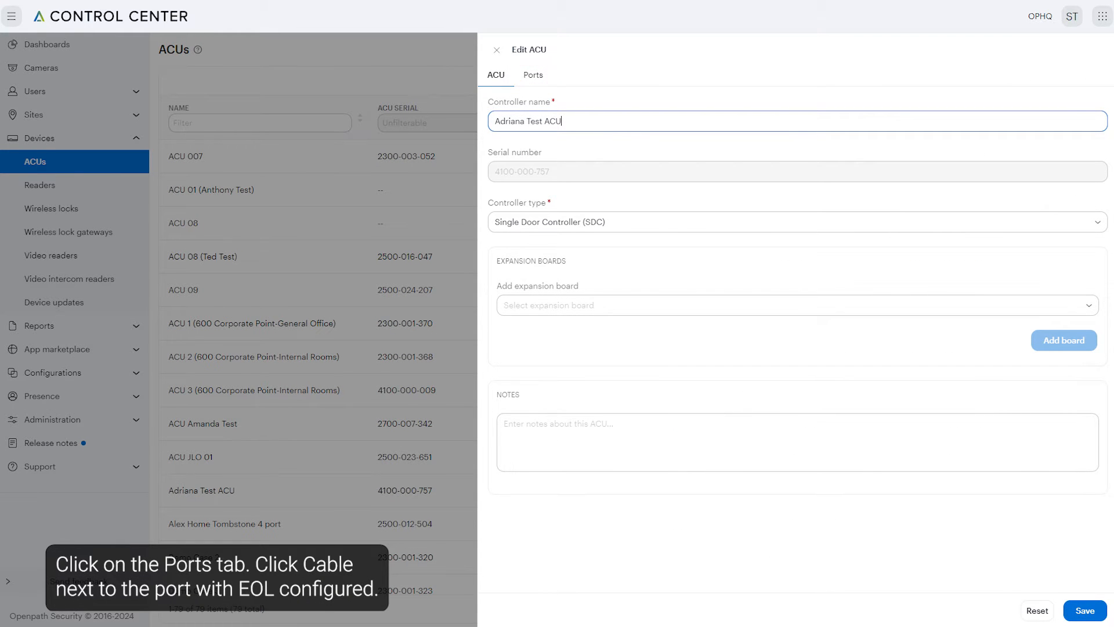
# Show the ACU's ports and bring up Cable options for the REX (R1) port
pyautogui.click(532, 74)
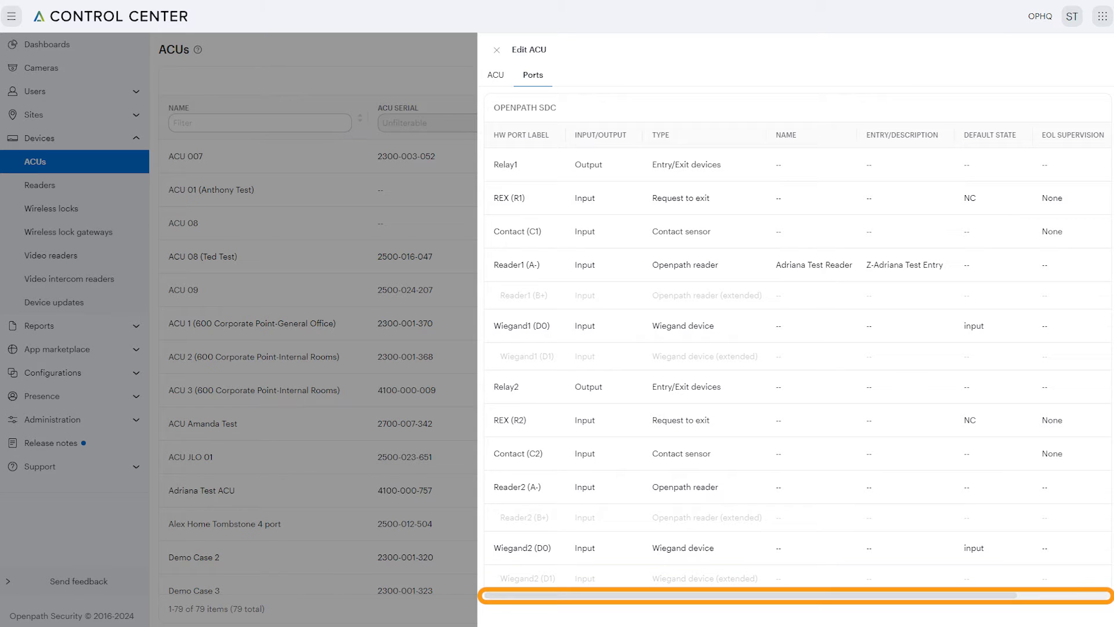
pyautogui.hscroll(3)
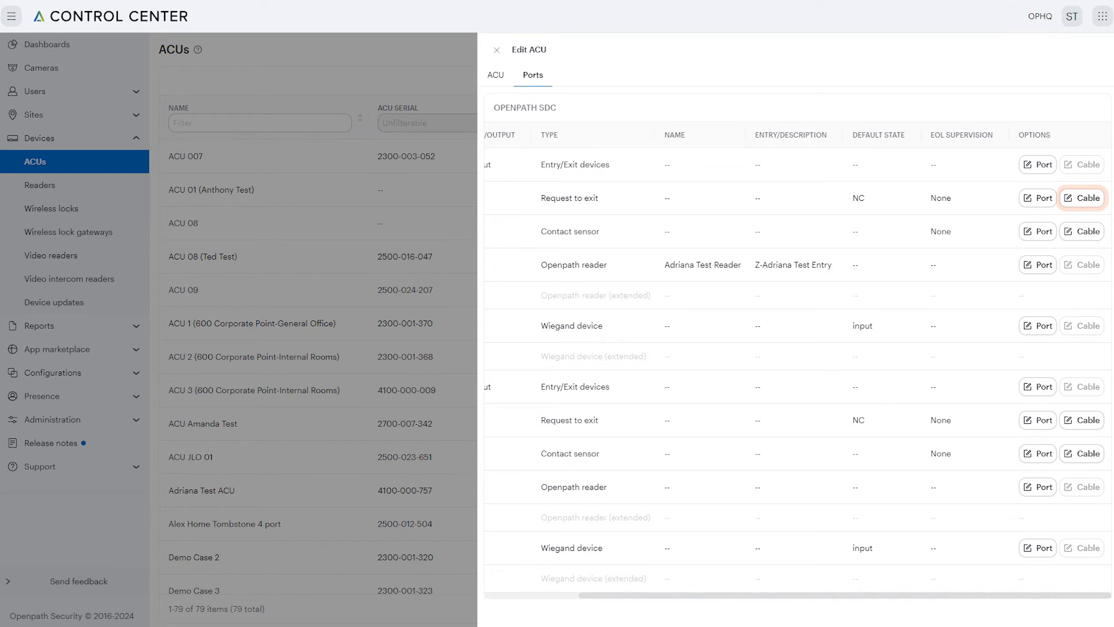
pyautogui.click(1082, 197)
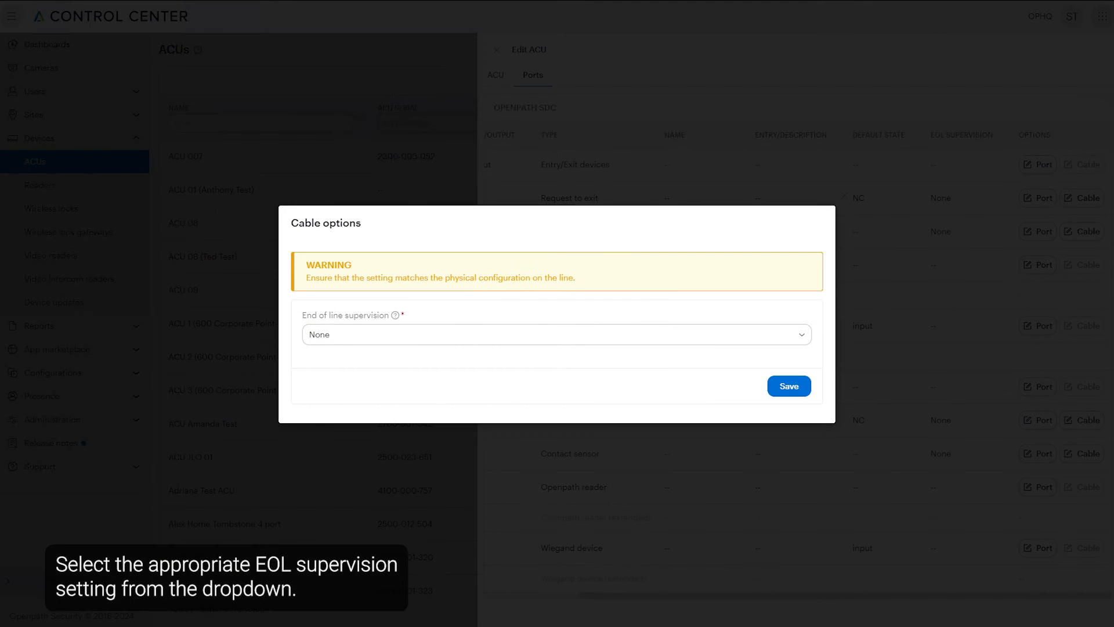
# Set End of line supervision to None and save it
pyautogui.click(556, 334)
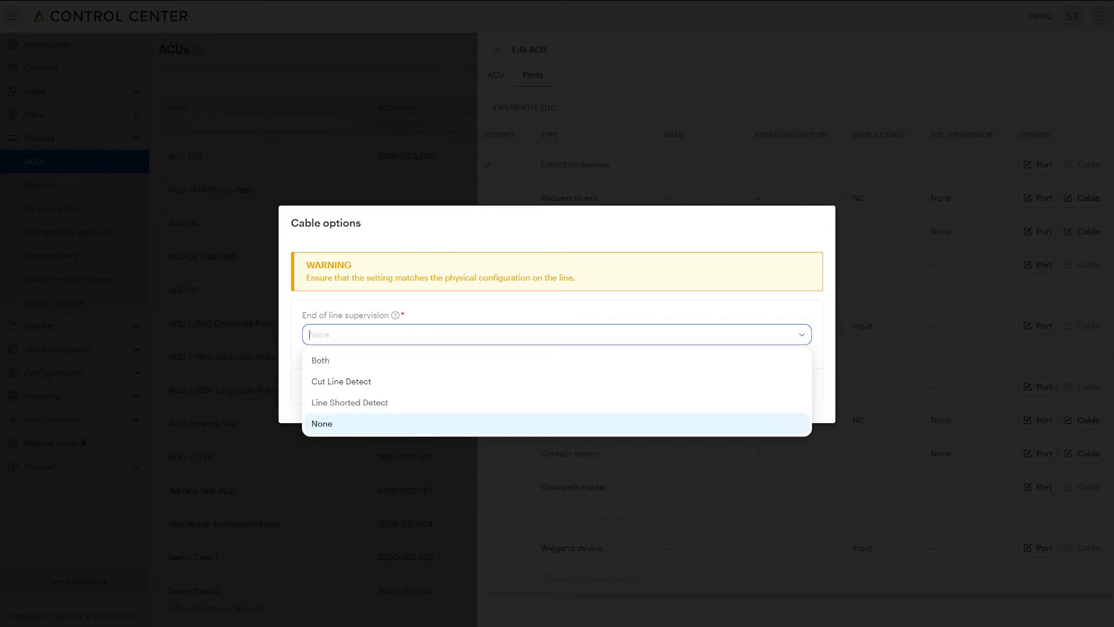
pyautogui.click(321, 423)
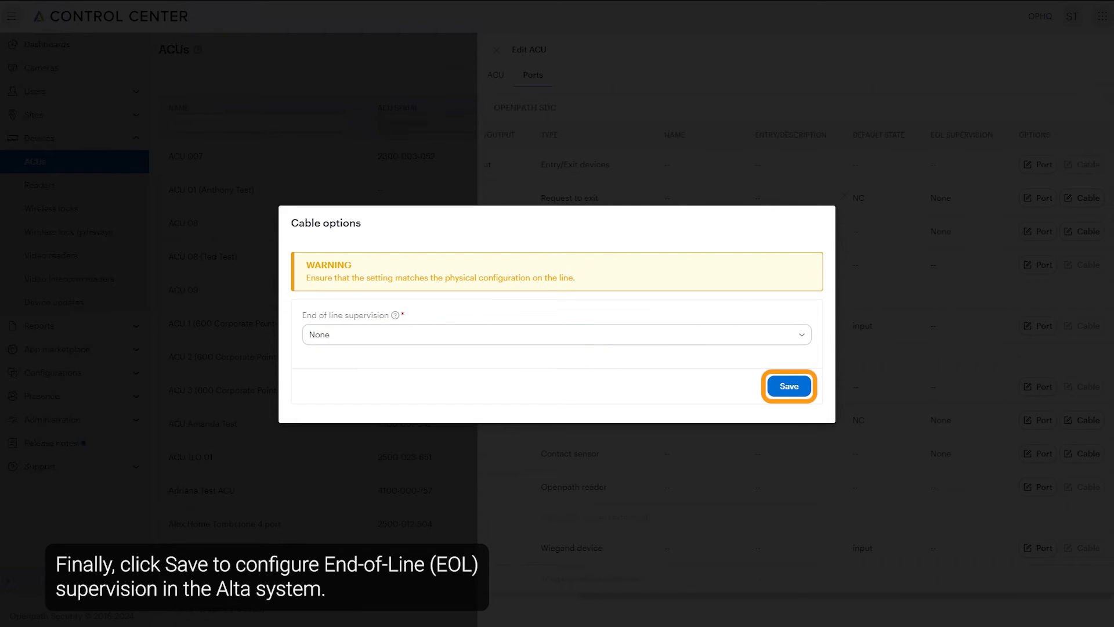
pyautogui.click(789, 386)
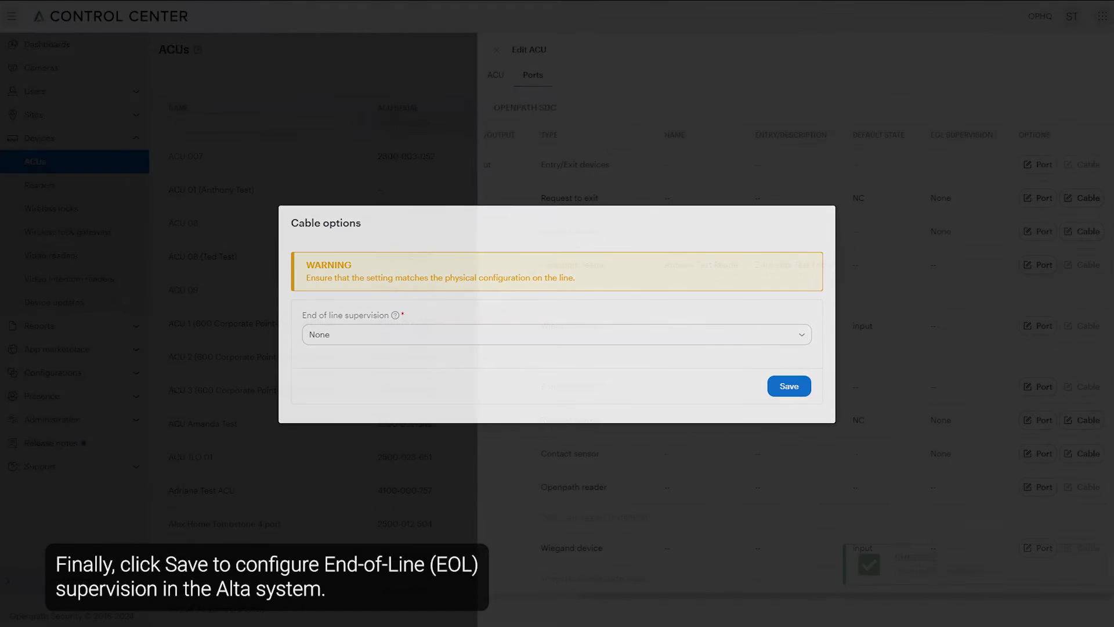
pyautogui.click(789, 386)
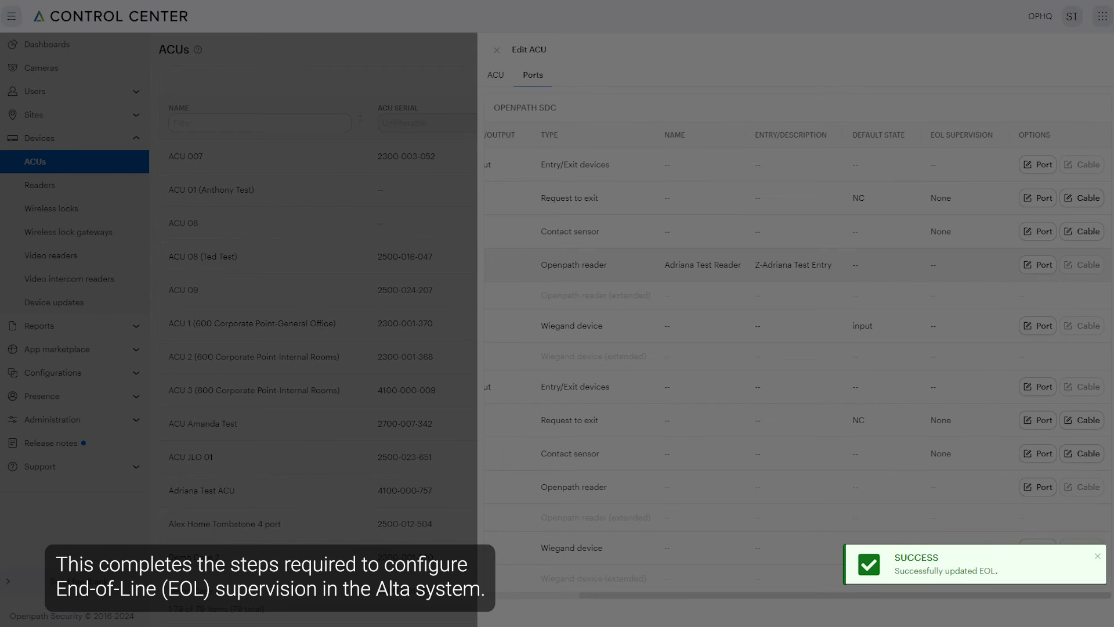